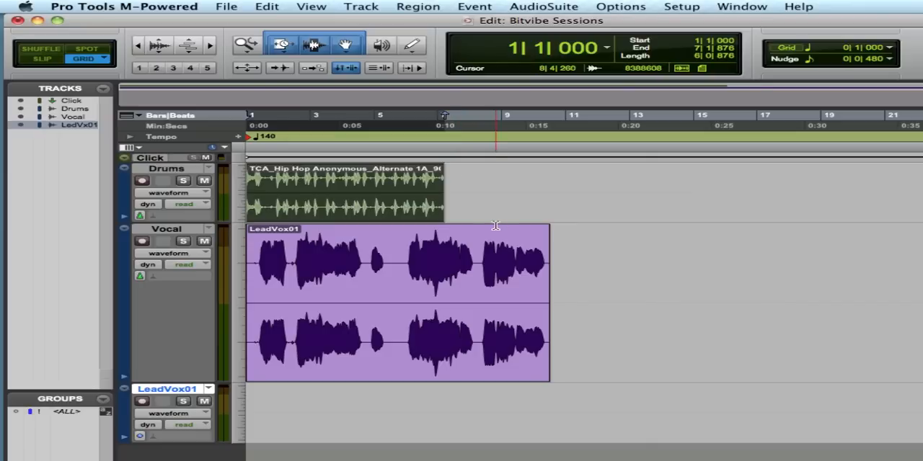
- Place the edit insertion point at the right edge of the drum loop region (7|1|876)
{"action": "left_click", "coordinate": [289, 208]}
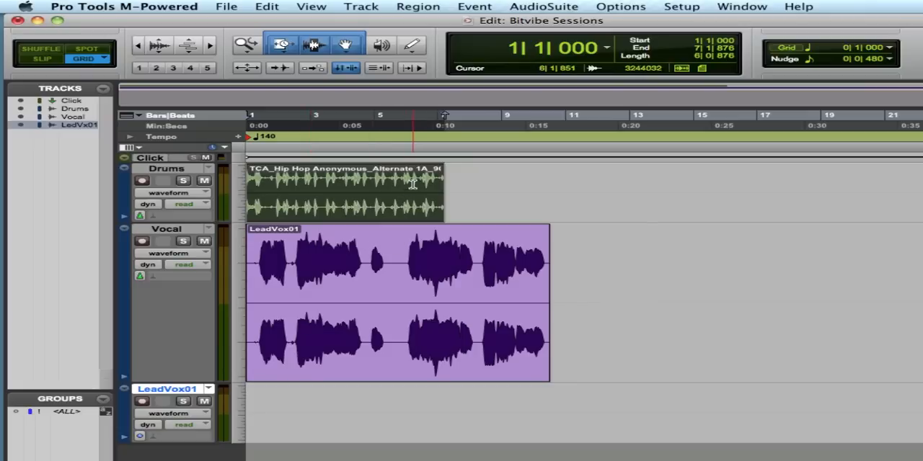
{"action": "left_click", "coordinate": [346, 194]}
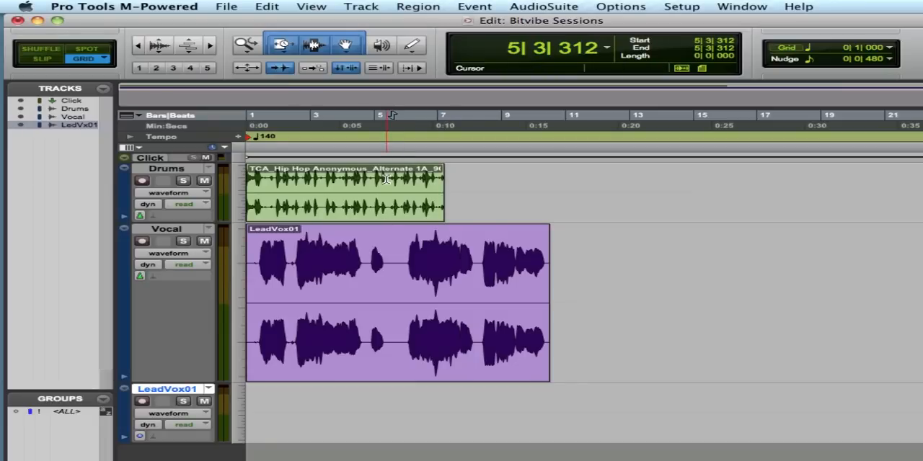
{"action": "left_click", "coordinate": [411, 116]}
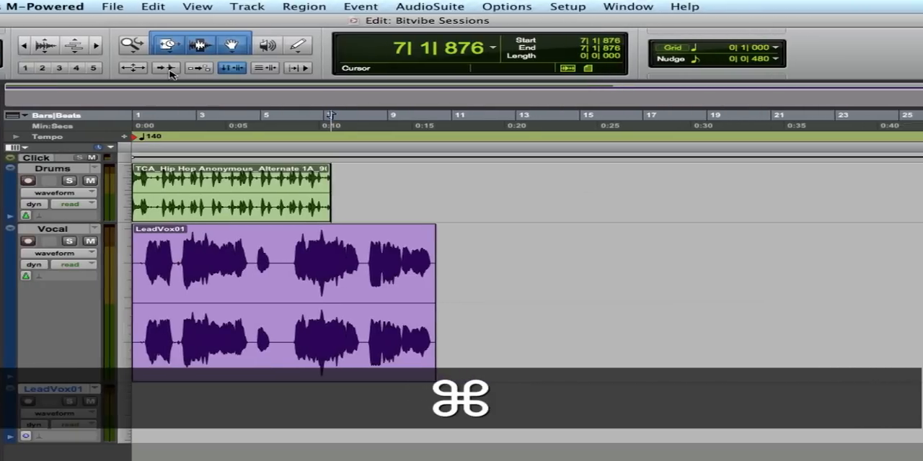
- Identify Beat at this point with a 4/4 time signature so the session tempo conforms to the loop
{"action": "key", "text": "cmd+i"}
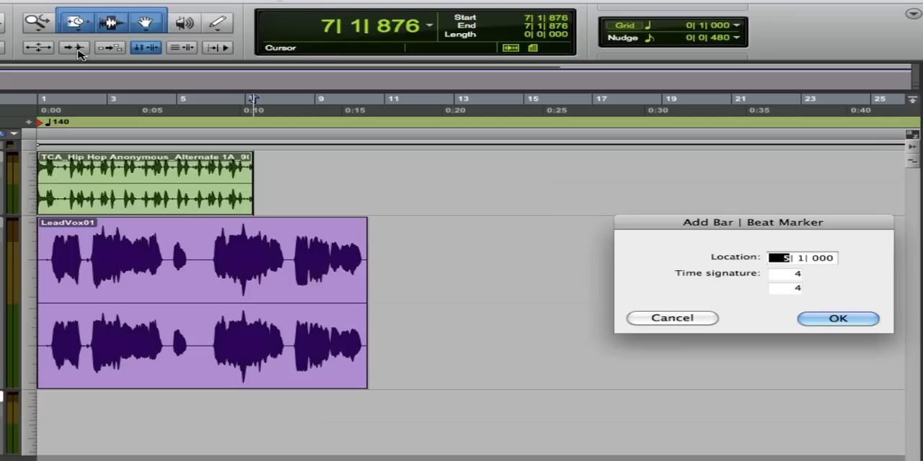
{"action": "left_click", "coordinate": [839, 319]}
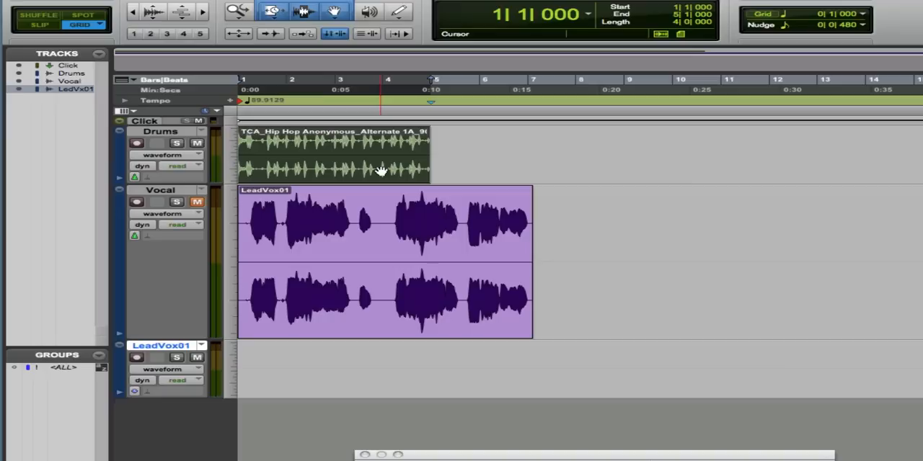
{"action": "mouse_move", "coordinate": [229, 147]}
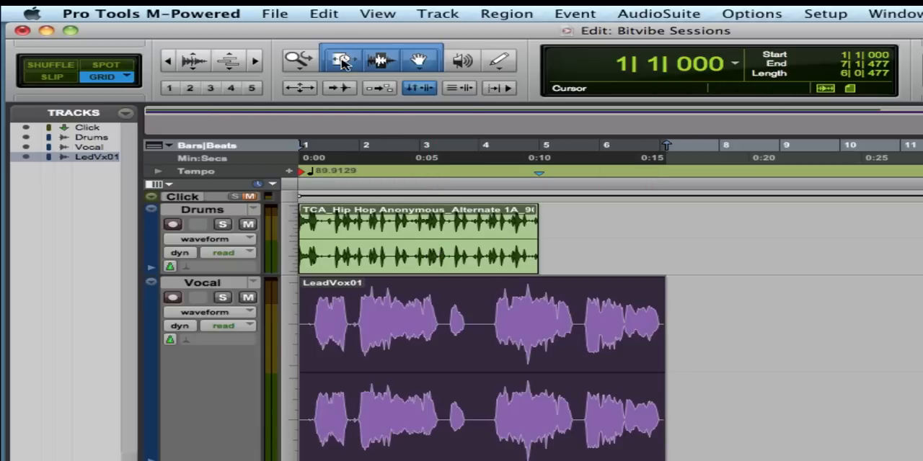
{"action": "left_click", "coordinate": [337, 61]}
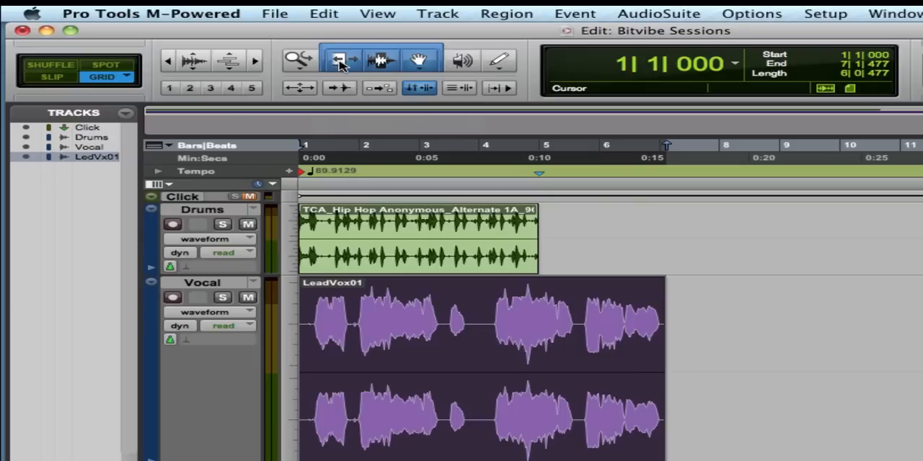
{"action": "mouse_move", "coordinate": [358, 63]}
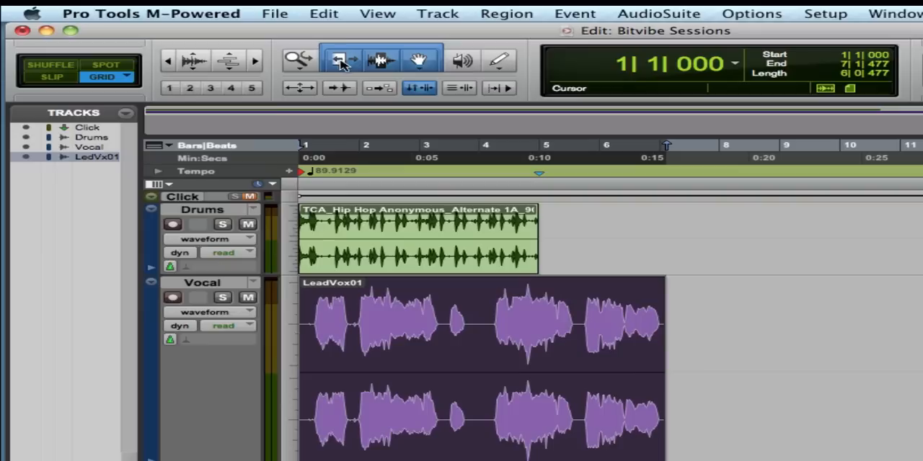
{"action": "left_click", "coordinate": [340, 59]}
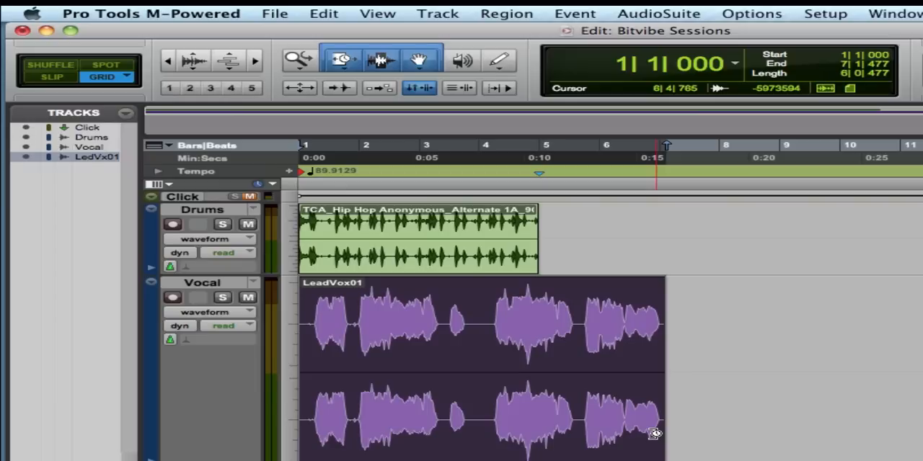
{"action": "left_click", "coordinate": [545, 329]}
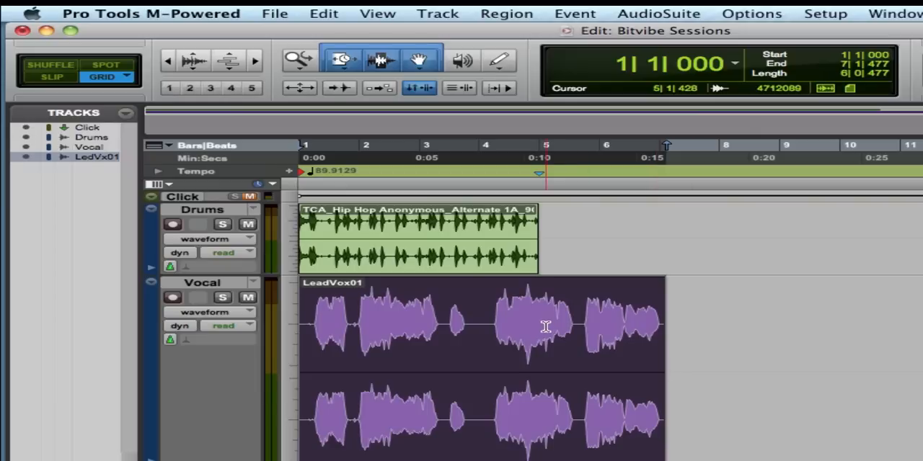